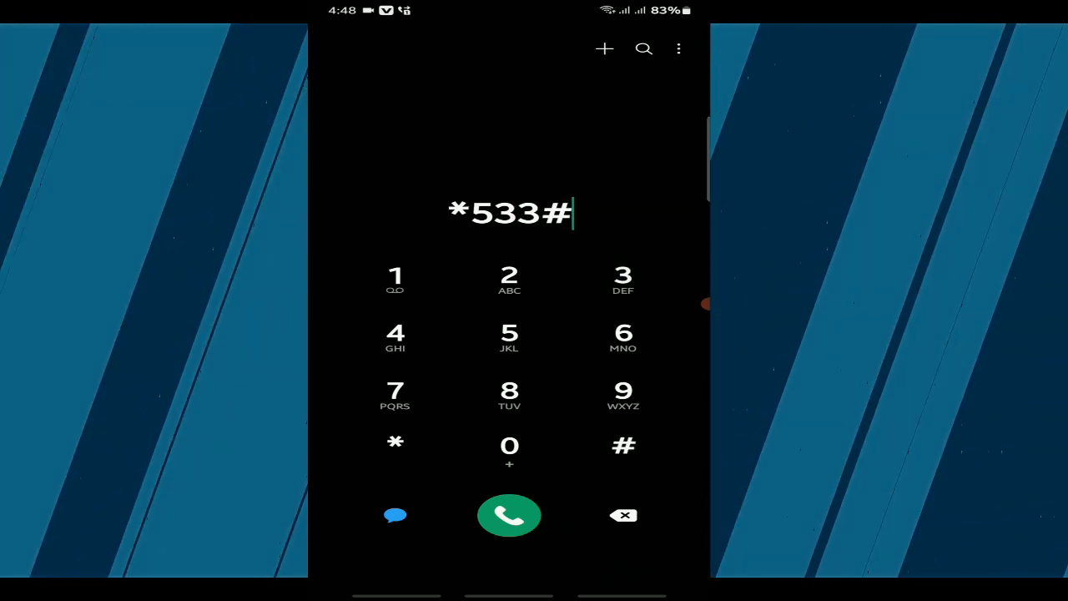
Step: Dial *533# to reach the Daily Deals welcome menu and enter option 1
click(509, 514)
text(1)
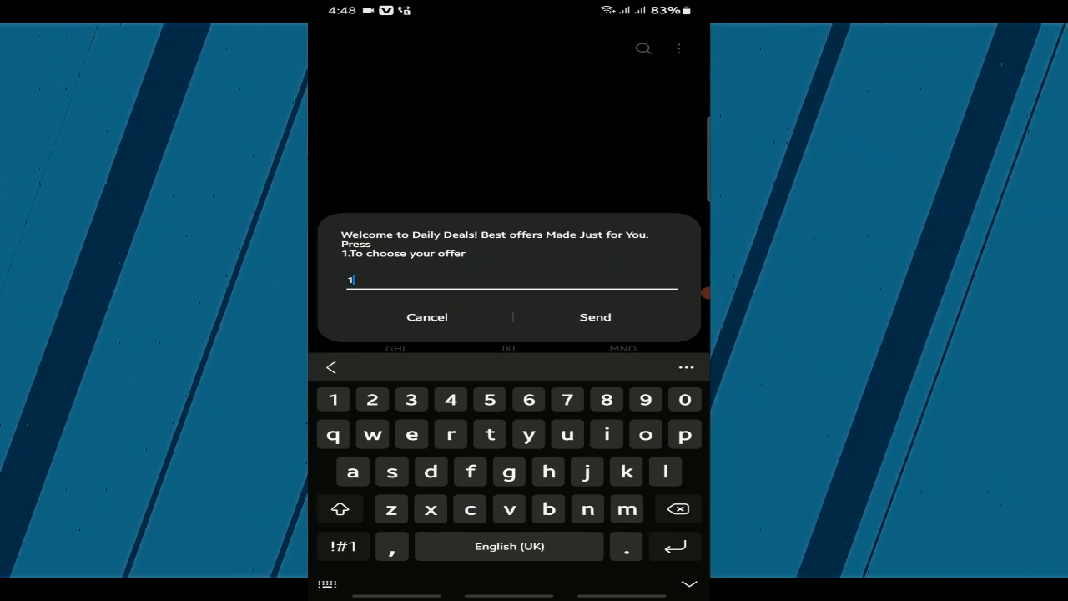
Step: Submit 1 to list the bundle offers, then enter 2 for Unlimited Allnet Calls @ 2GH for 24hrs
click(595, 318)
text(2)
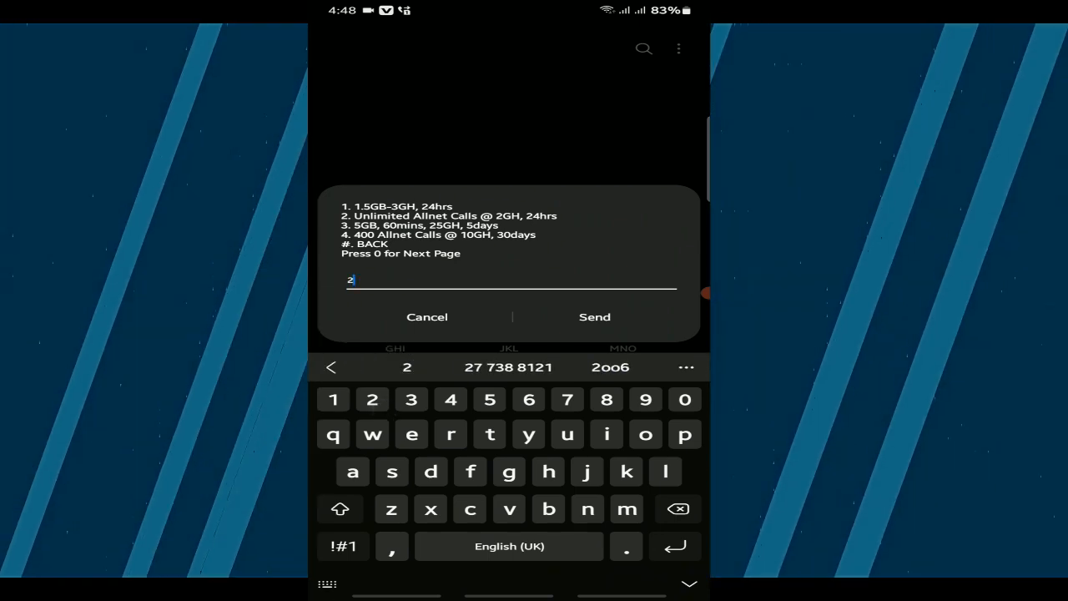
Step: Submit 2 for the unlimited all-network calls offer and enter 1 for Airtime payment
click(595, 318)
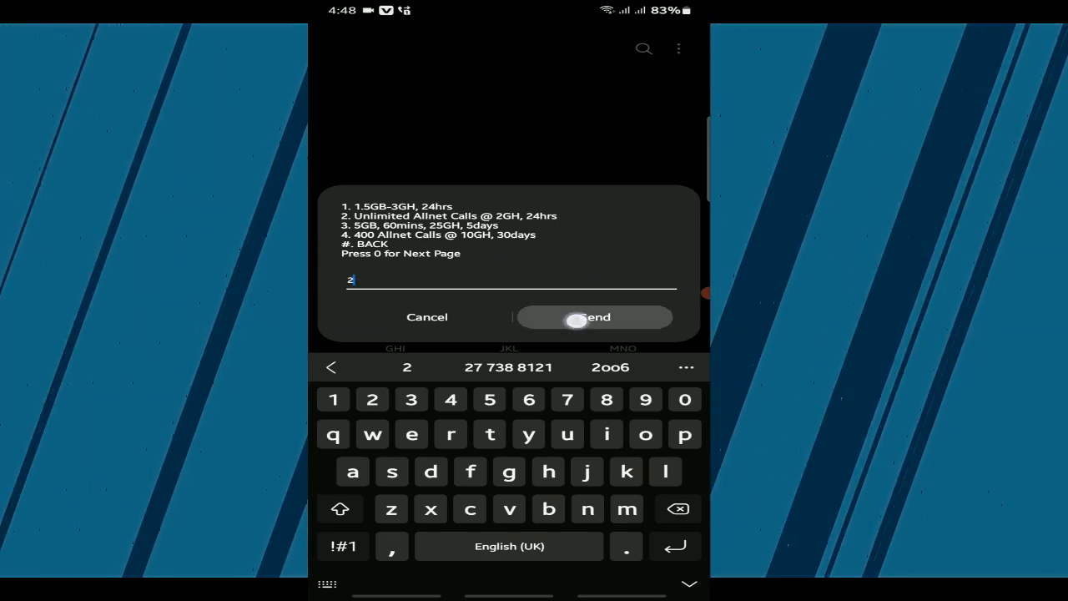
click(595, 317)
text(1)
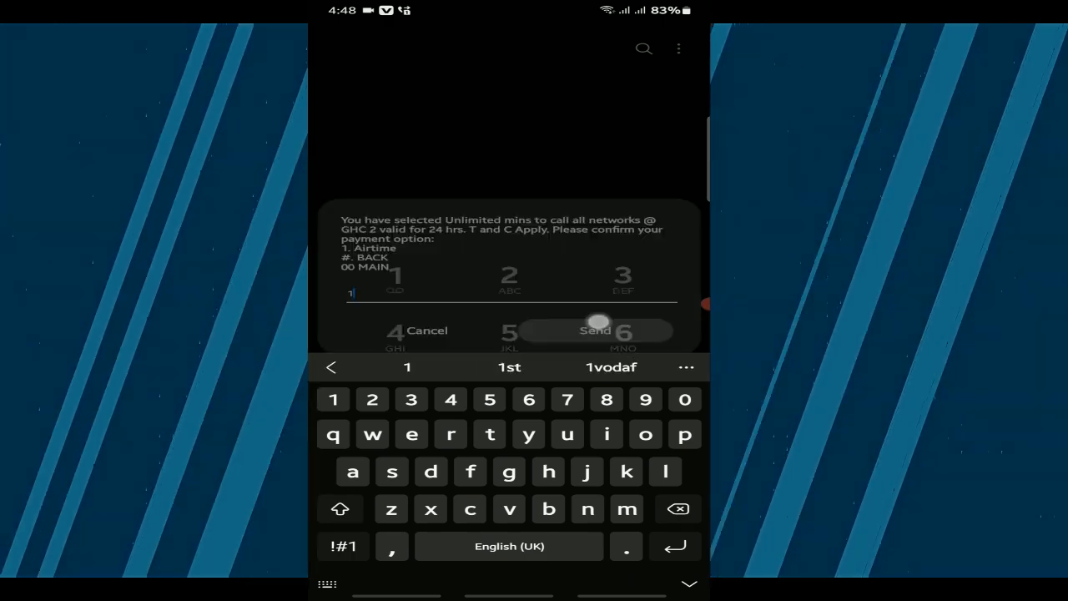
Step: Confirm Airtime payment and dismiss the 'Your request is being processed' notice
click(595, 331)
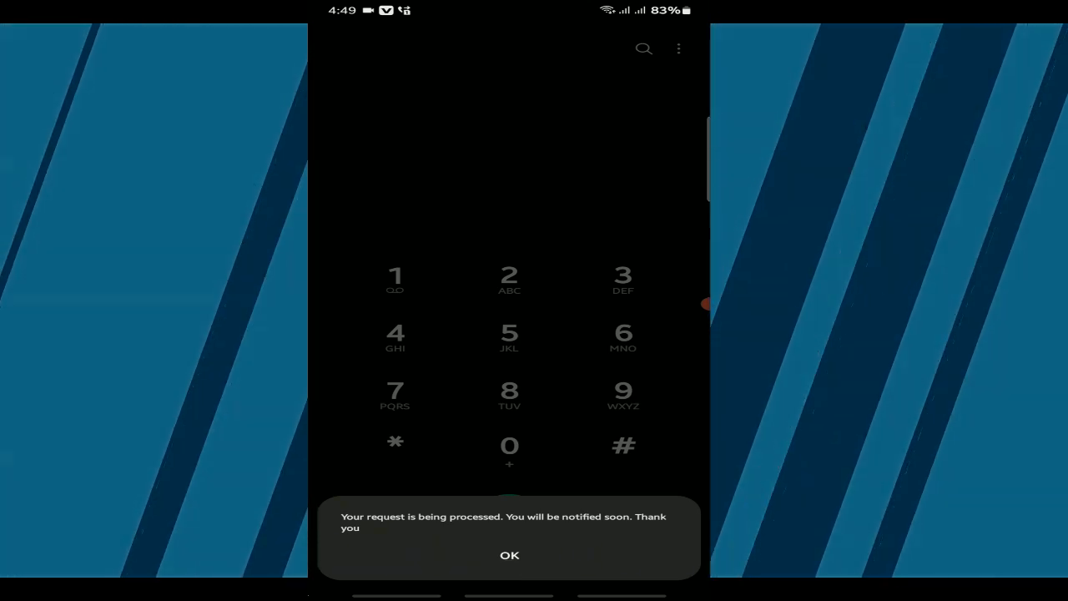
click(509, 555)
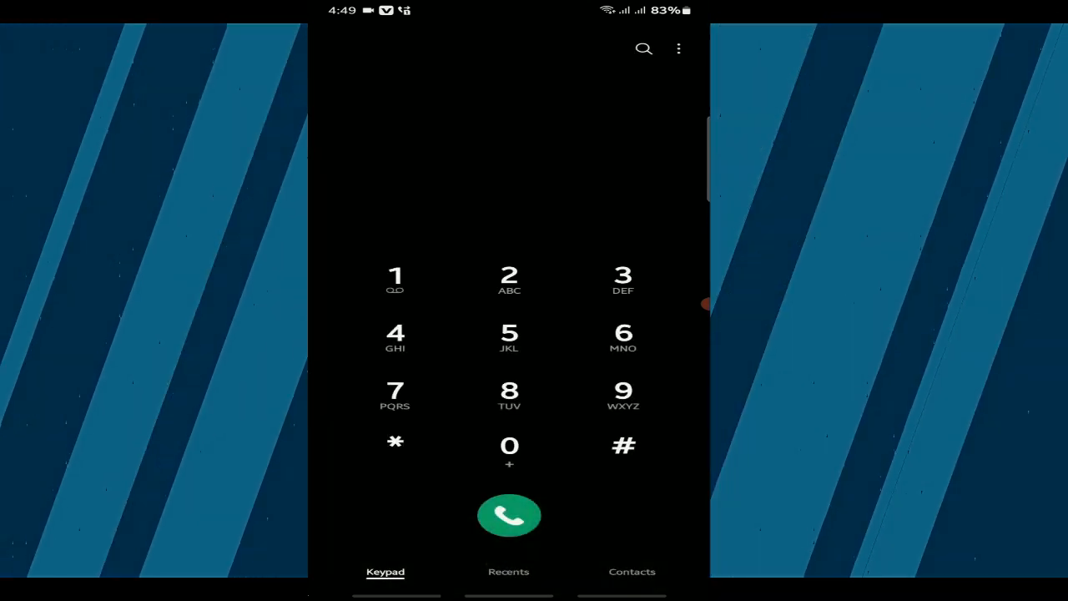